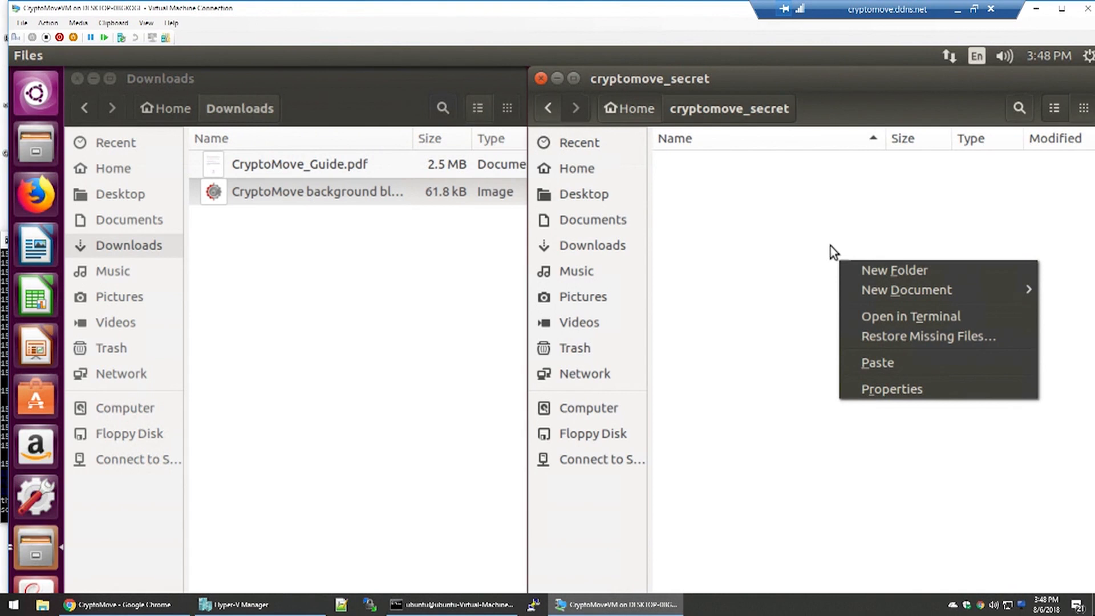
{"action": "mouse_move", "coordinate": [768, 195]}
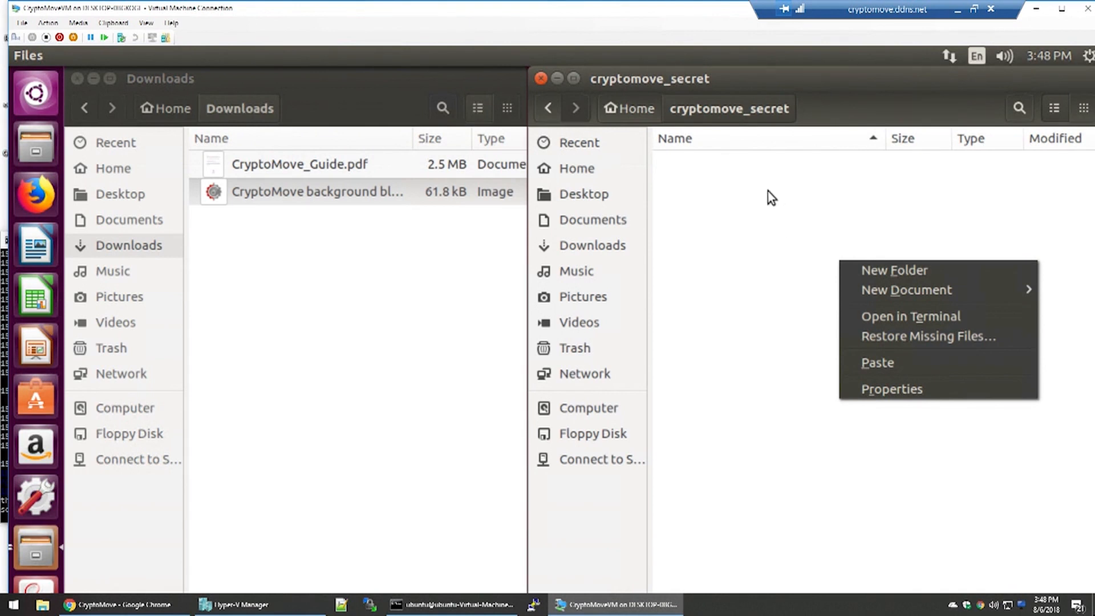
{"action": "mouse_move", "coordinate": [374, 194]}
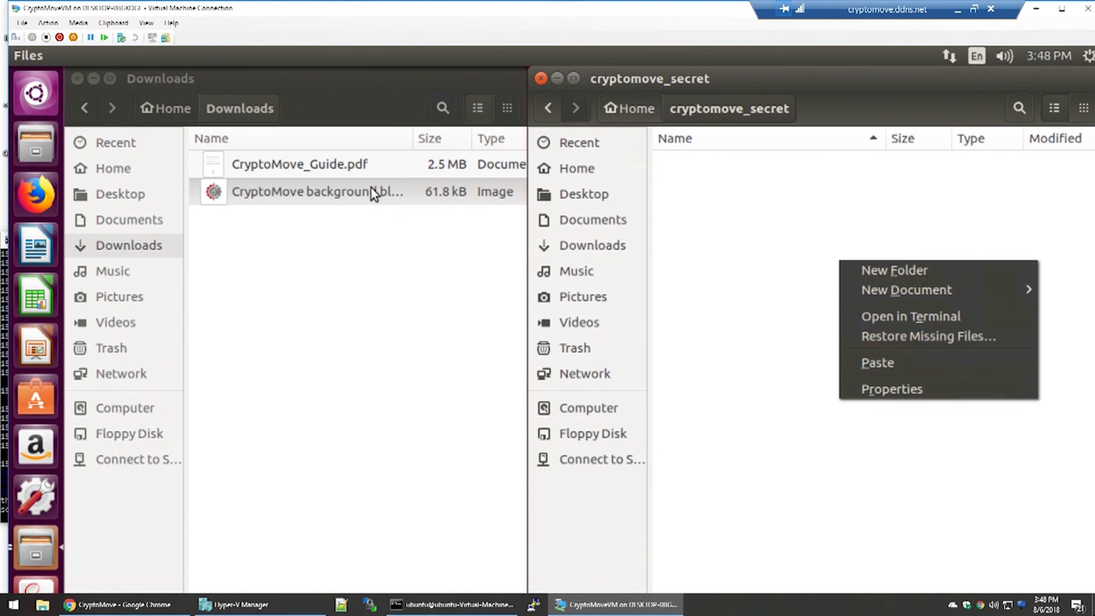
{"action": "mouse_move", "coordinate": [964, 376]}
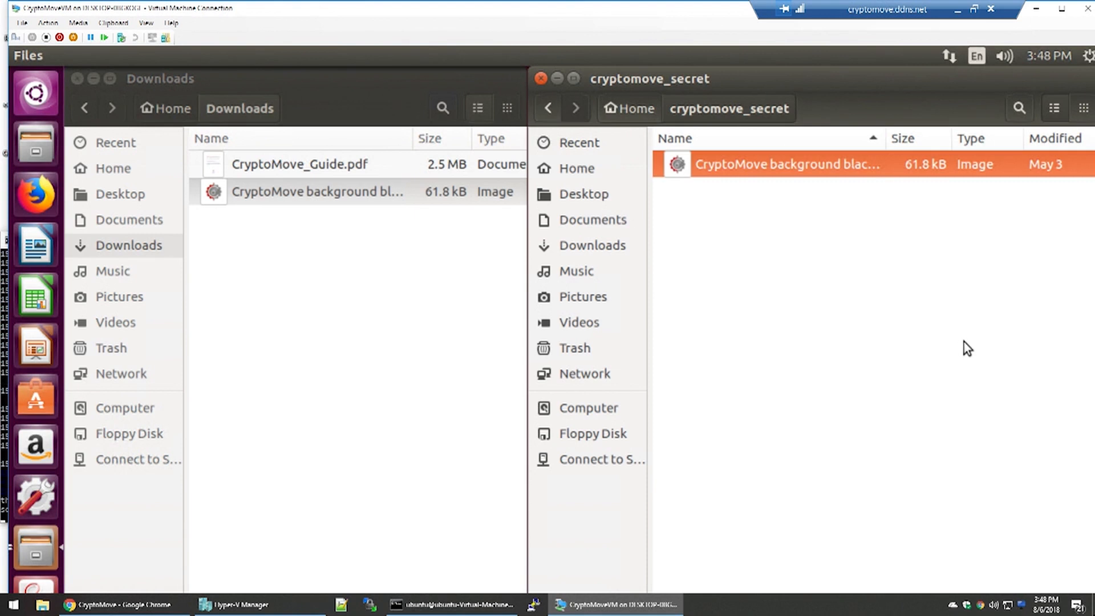
{"action": "mouse_move", "coordinate": [841, 173]}
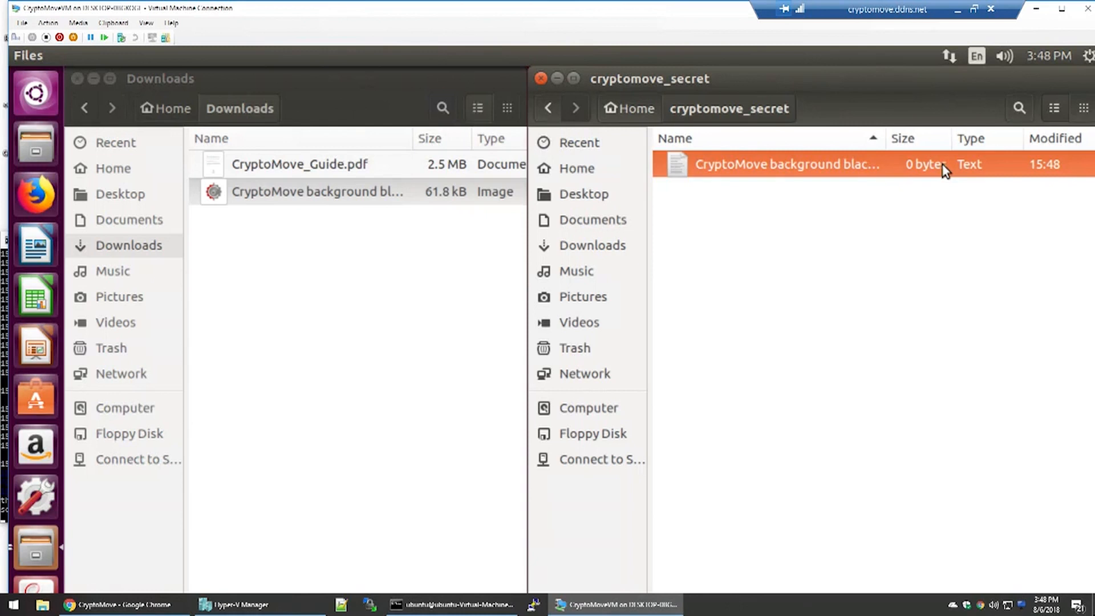
{"action": "mouse_move", "coordinate": [962, 173]}
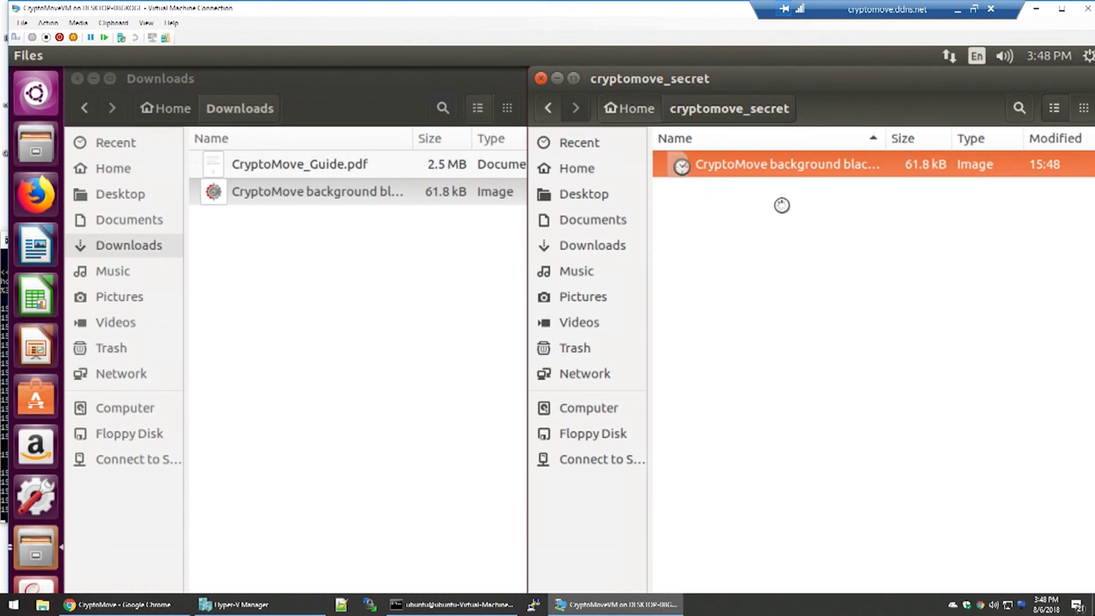
- Open the copied CryptoMove background image from the cryptomove_secret folder
{"action": "double_click", "coordinate": [783, 164]}
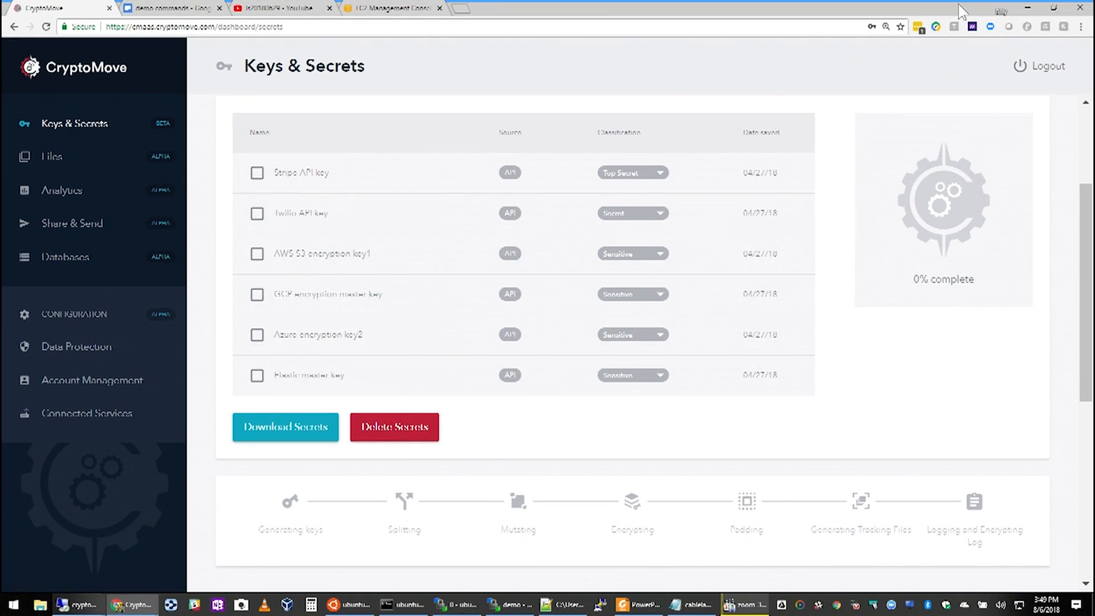
{"action": "mouse_move", "coordinate": [835, 400]}
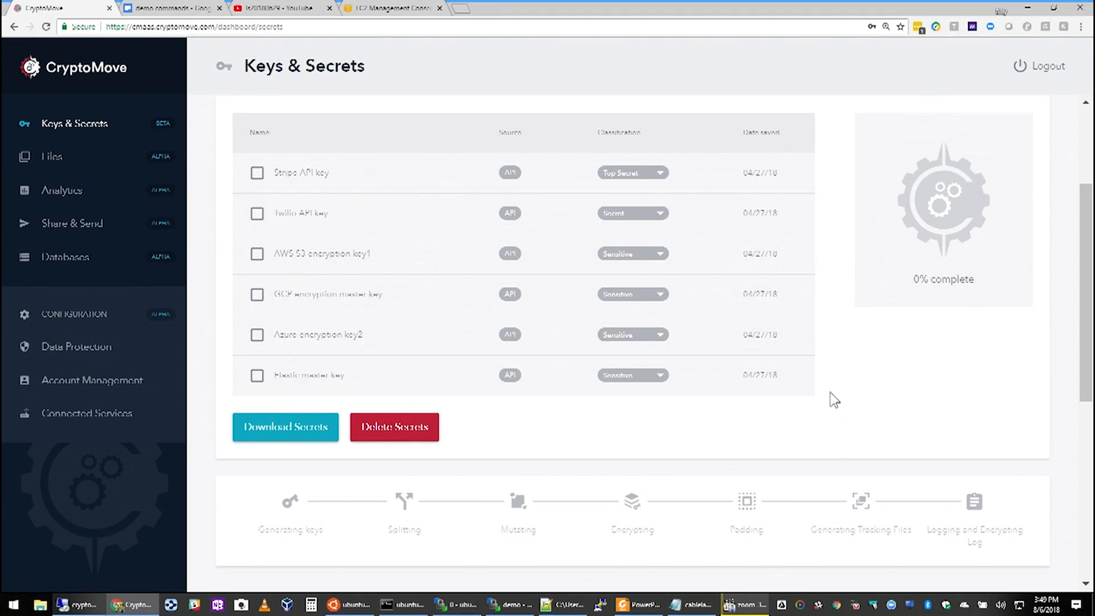
{"action": "mouse_move", "coordinate": [815, 440]}
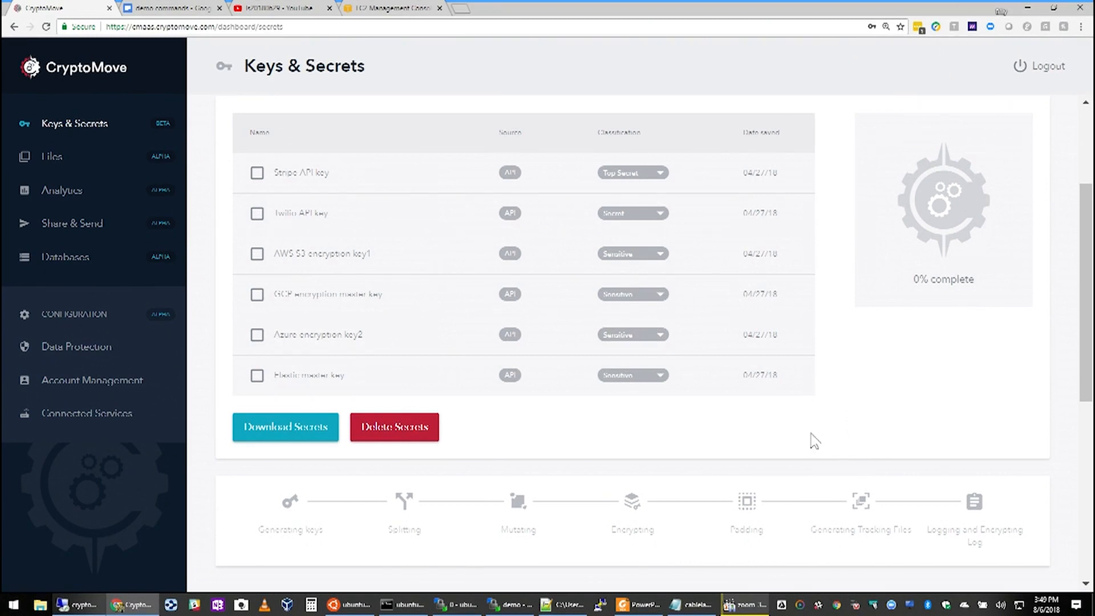
{"action": "mouse_move", "coordinate": [831, 391]}
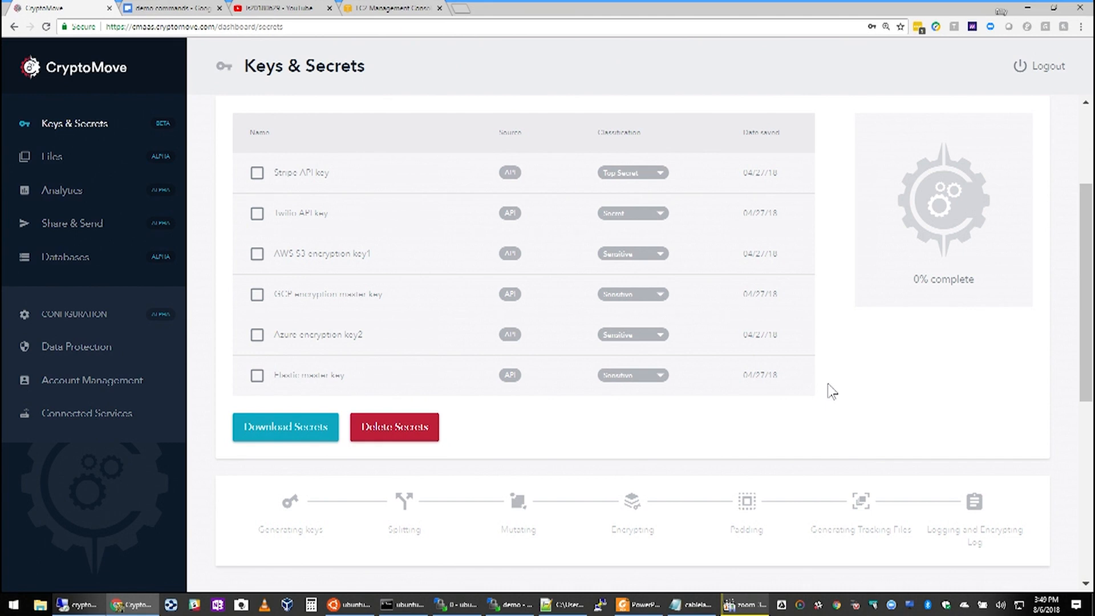
{"action": "mouse_move", "coordinate": [778, 359]}
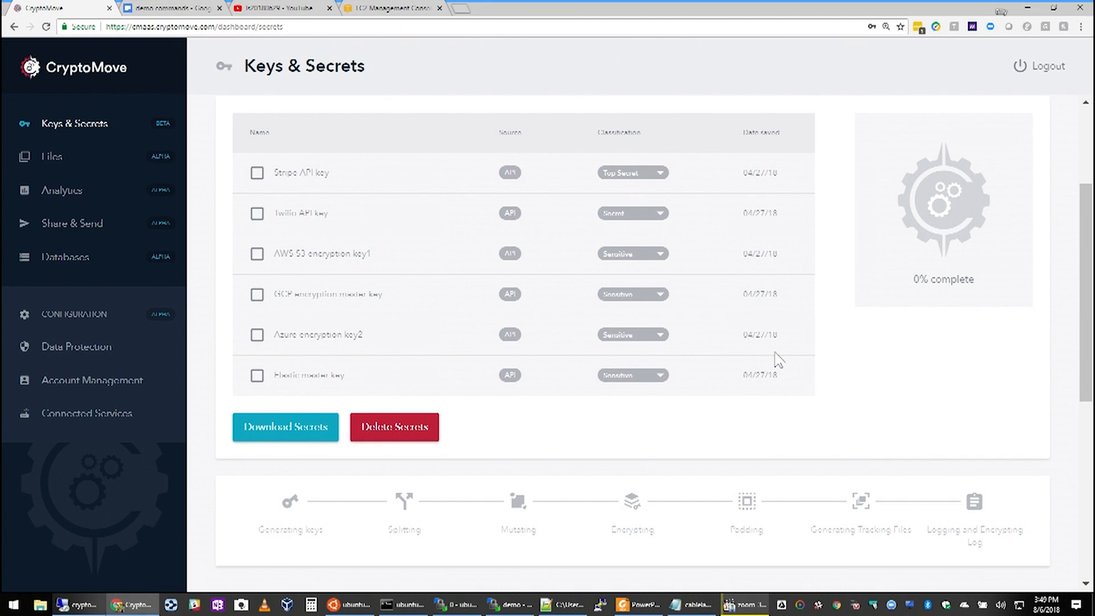
{"action": "mouse_move", "coordinate": [1061, 50]}
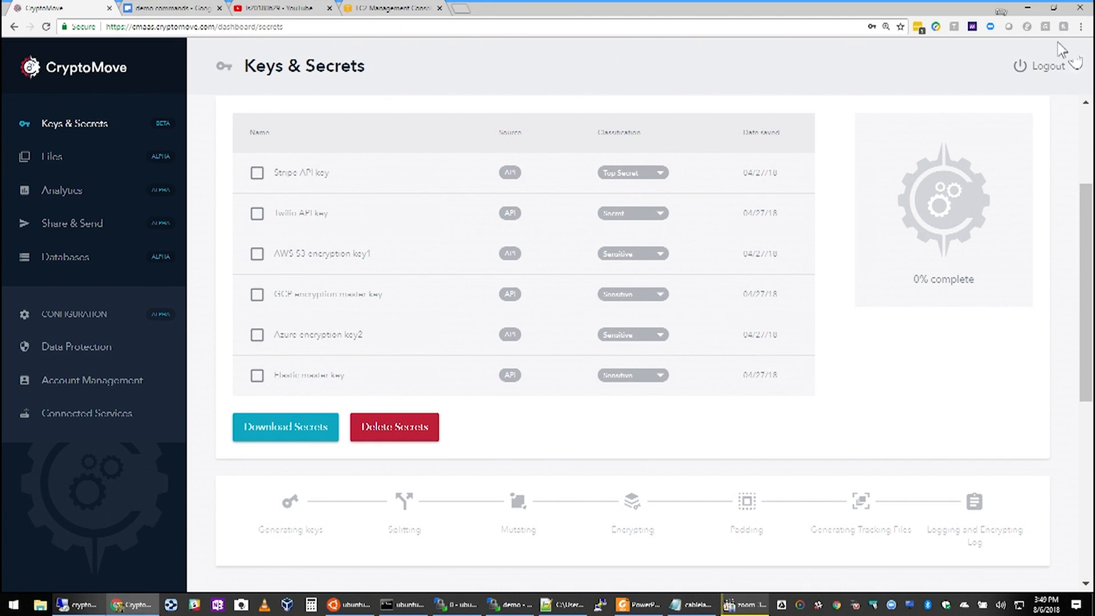
{"action": "left_click", "coordinate": [402, 604]}
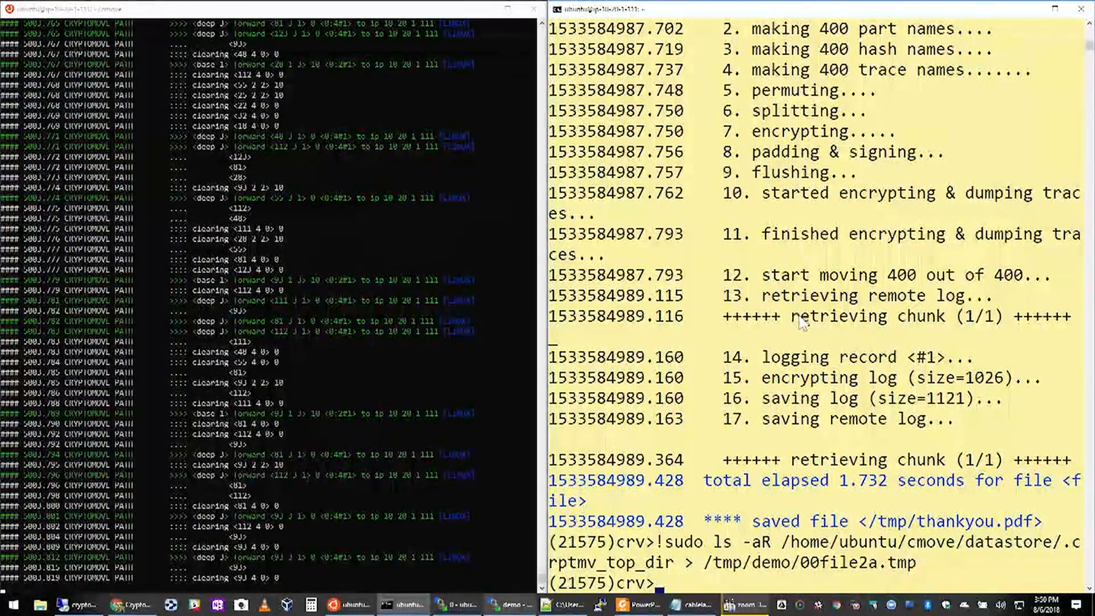
{"action": "mouse_move", "coordinate": [463, 605]}
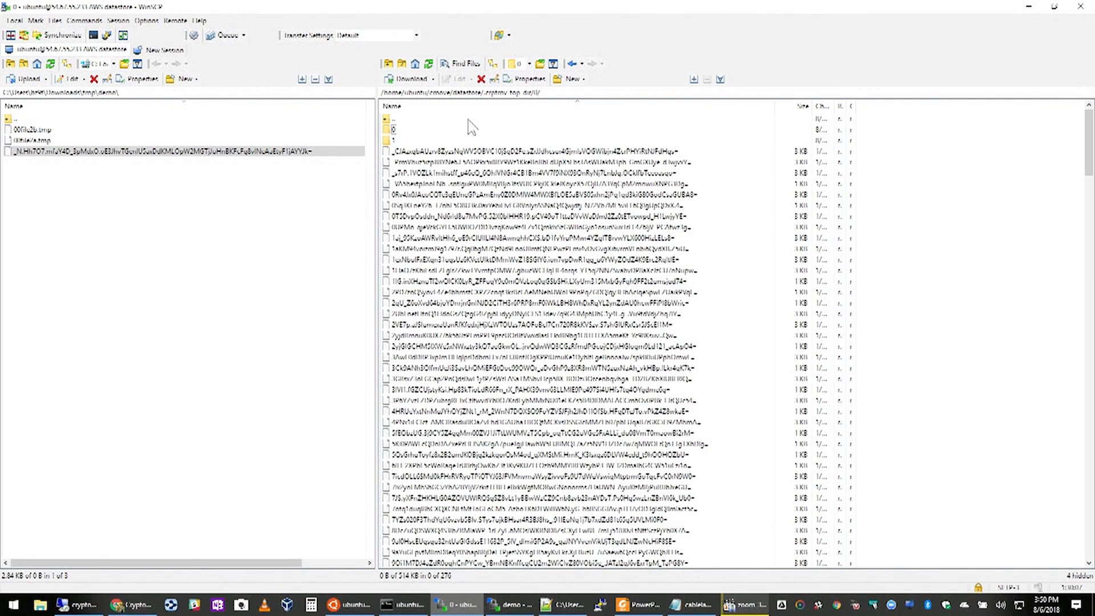
{"action": "mouse_move", "coordinate": [323, 202]}
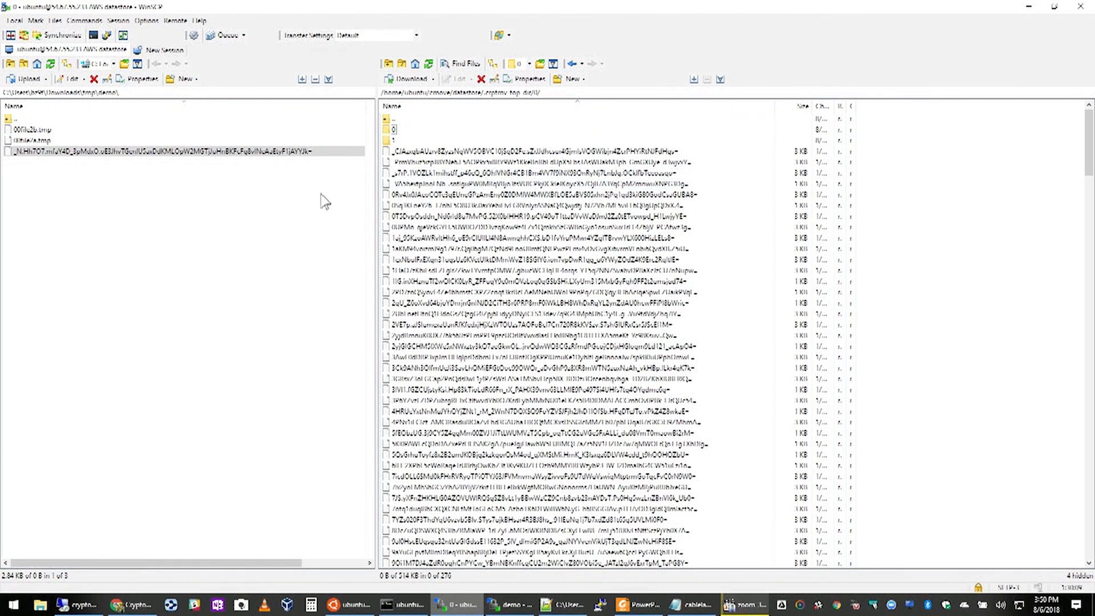
- Open an encrypted datastore fragment in WinSCP's editor, dismiss the copy error, then minimize it
{"action": "left_click", "coordinate": [537, 172]}
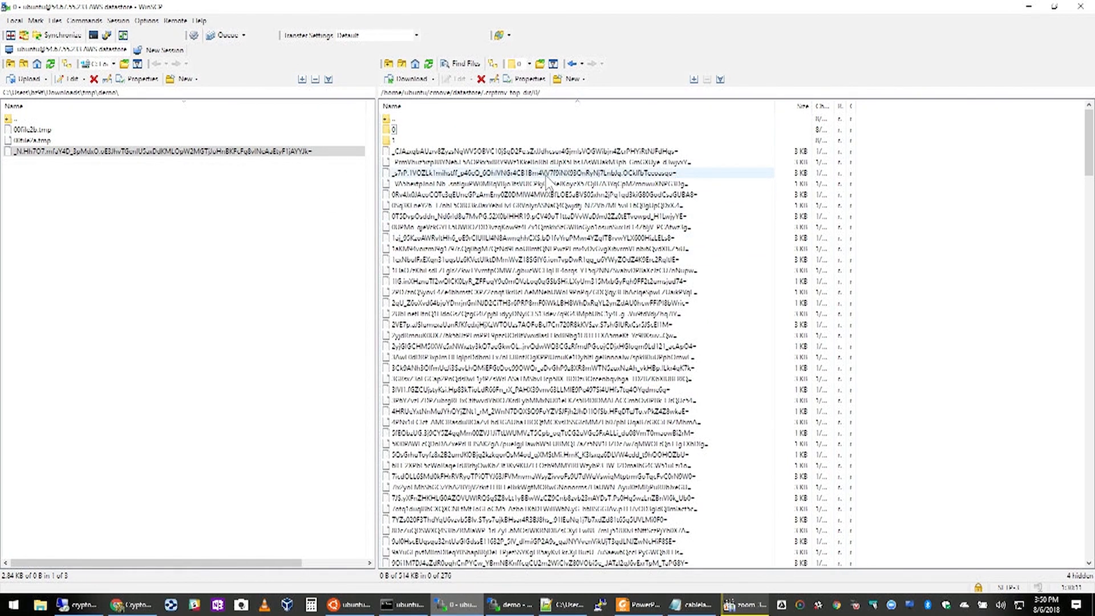
{"action": "double_click", "coordinate": [531, 172]}
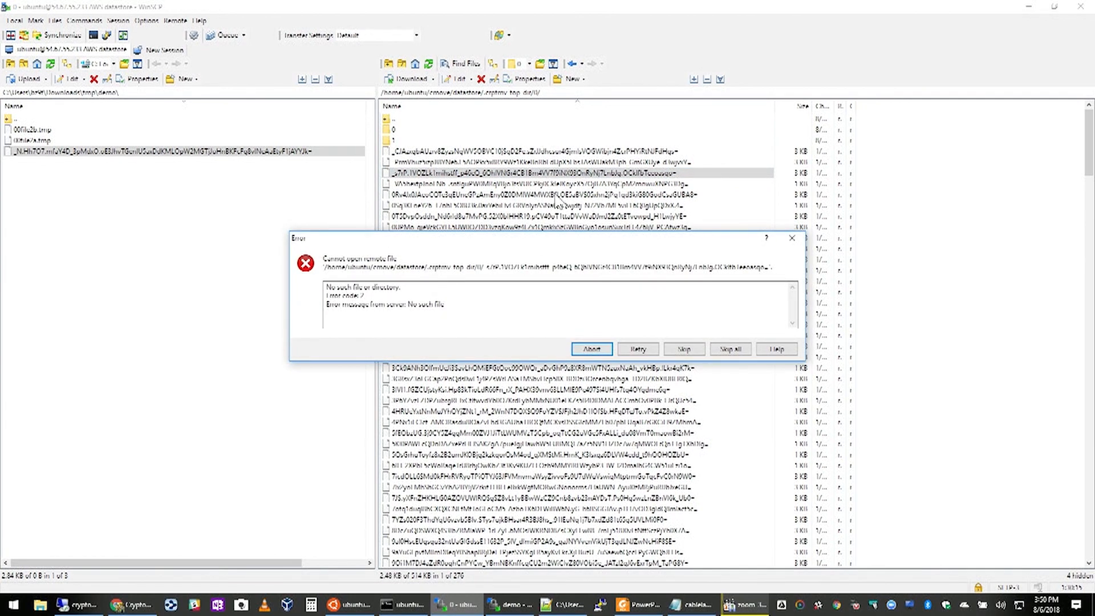
{"action": "mouse_move", "coordinate": [119, 170]}
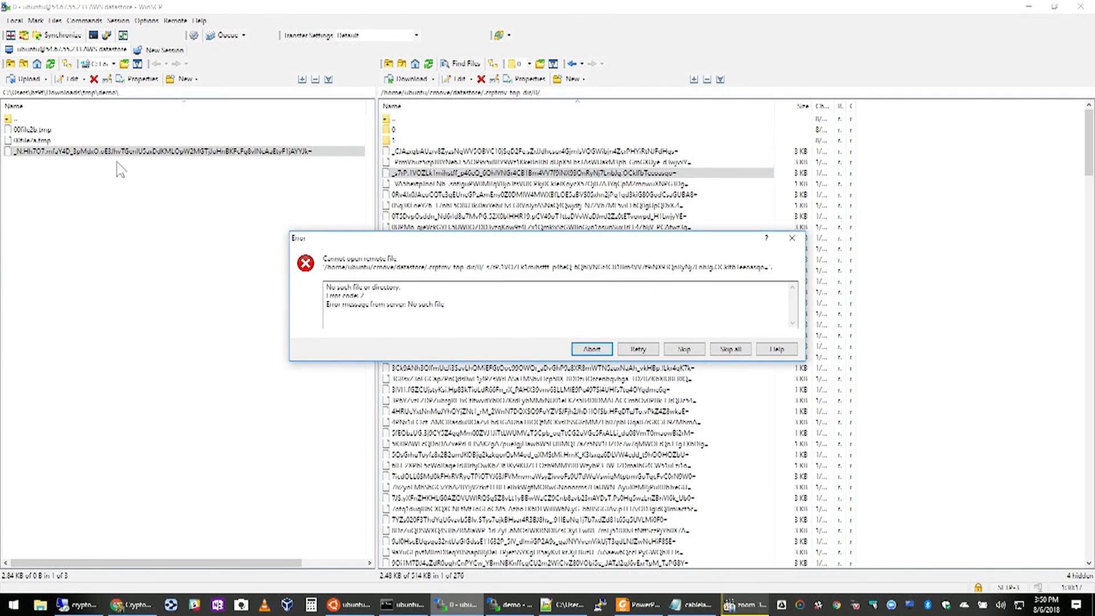
{"action": "mouse_move", "coordinate": [777, 368]}
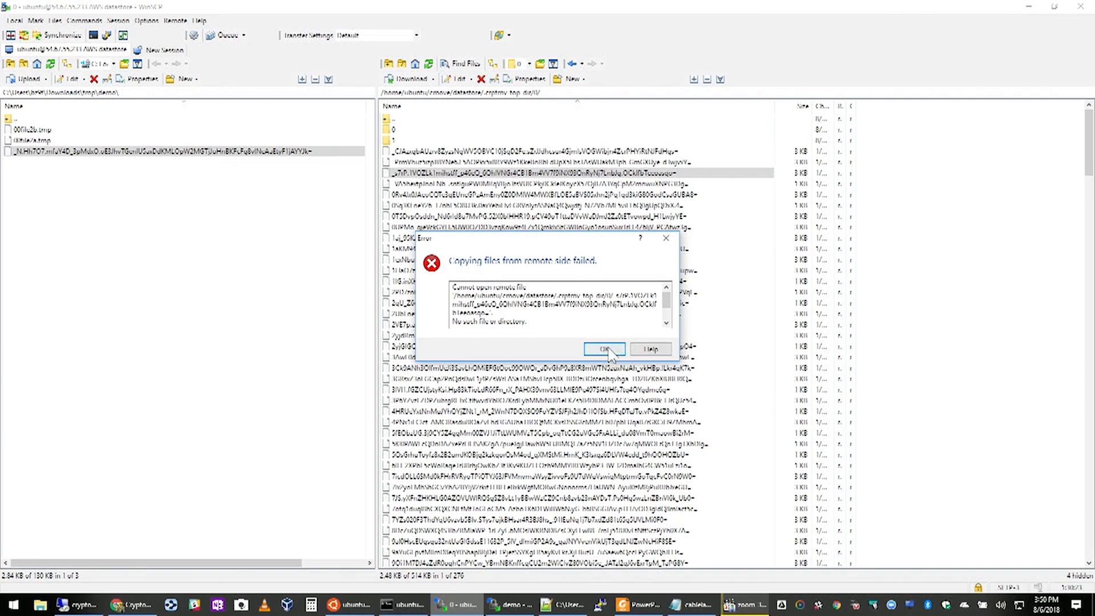
{"action": "left_click", "coordinate": [604, 348]}
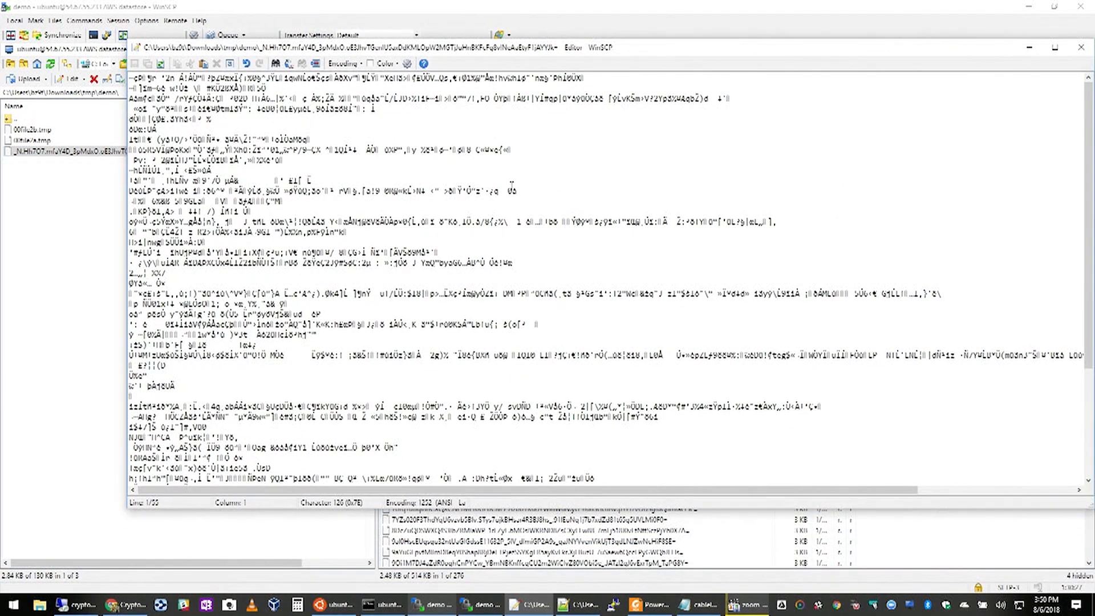
{"action": "mouse_move", "coordinate": [583, 245]}
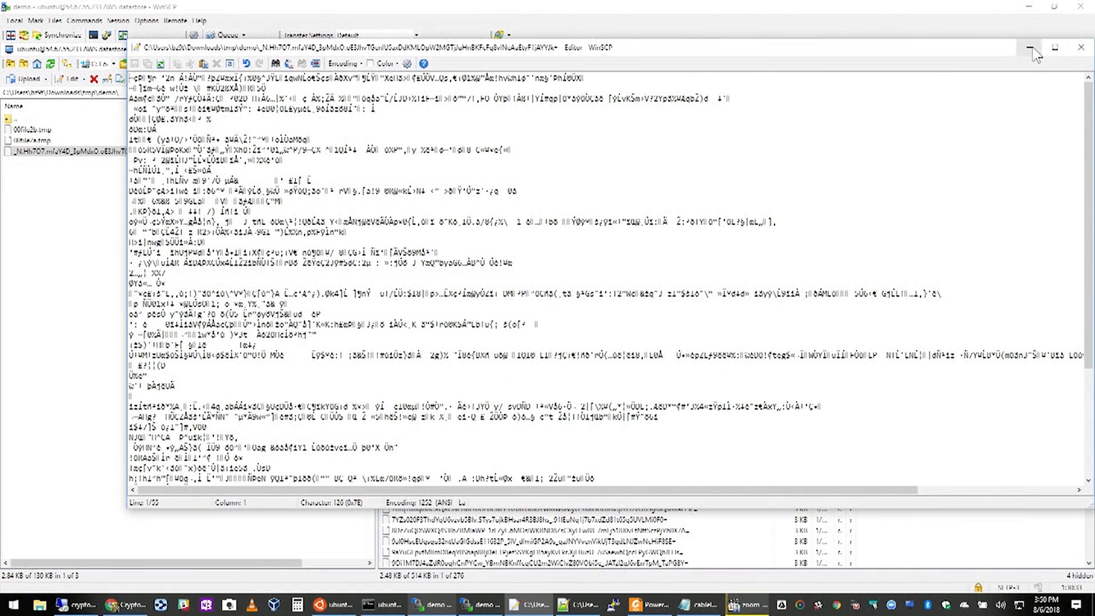
{"action": "left_click", "coordinate": [1031, 47]}
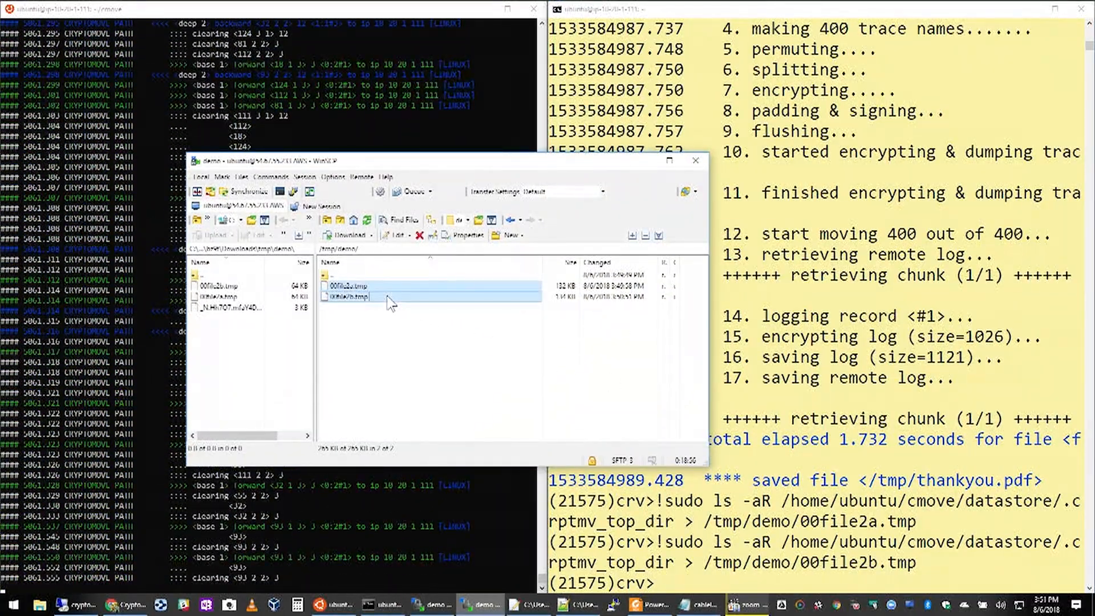
- Open 00file2a.tmp and 00file2b.tmp from /tmp/demo in Notepad++
{"action": "double_click", "coordinate": [349, 296]}
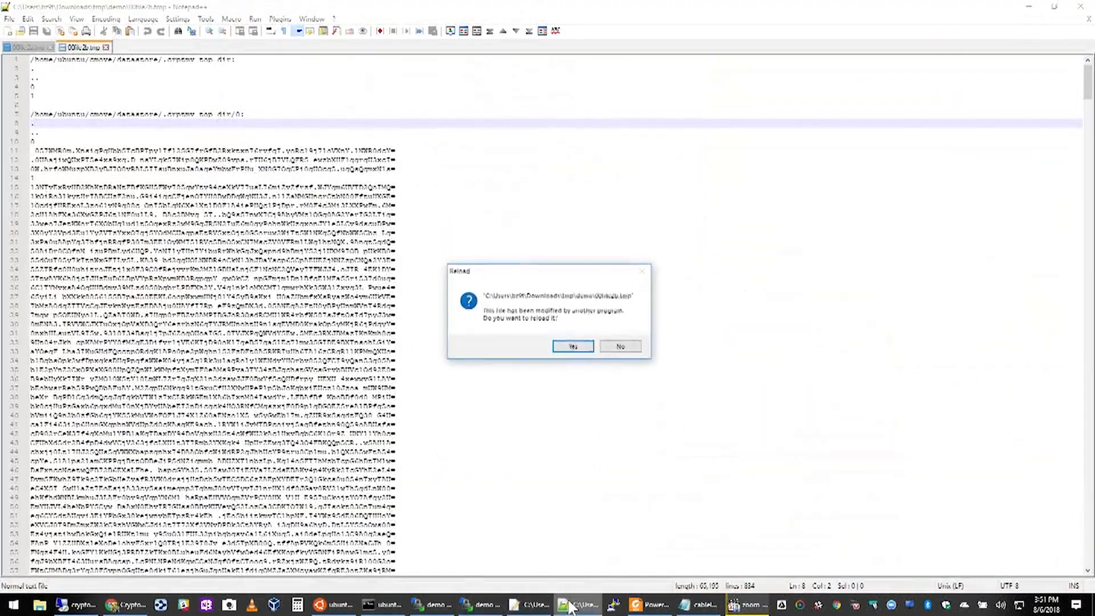
- Reload the changed listing, run Plugins > Compare on both listings, and scroll the differences
{"action": "left_click", "coordinate": [572, 346]}
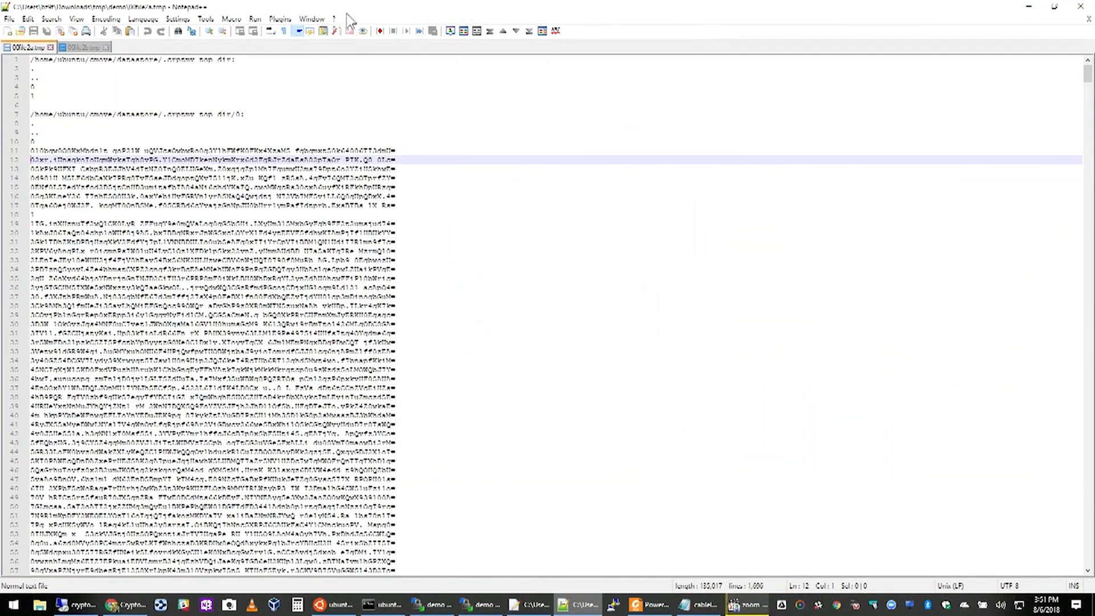
{"action": "left_click", "coordinate": [383, 44]}
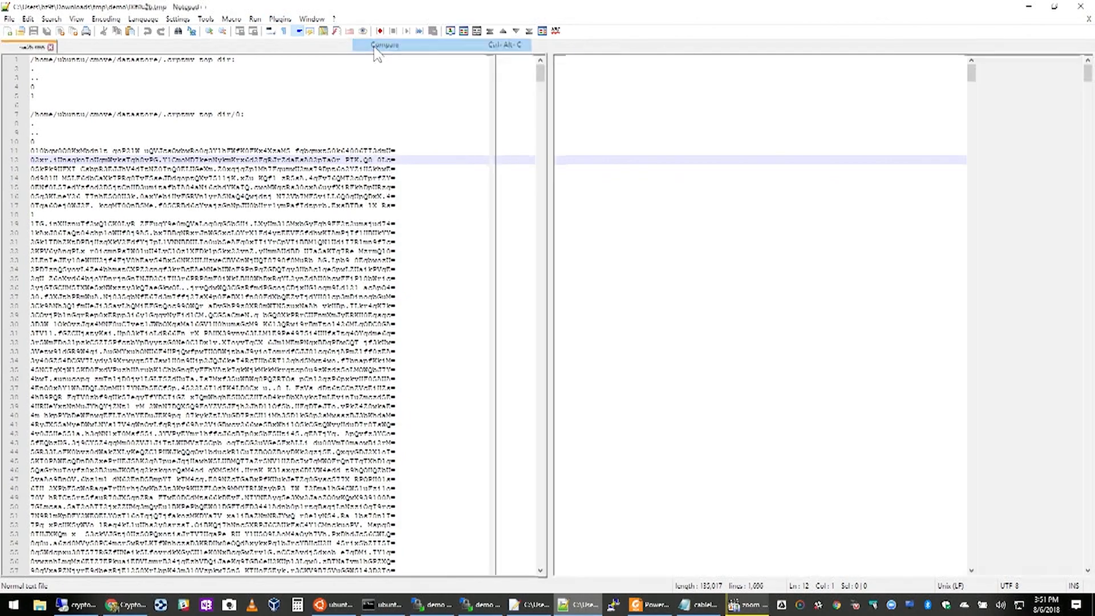
{"action": "left_click", "coordinate": [383, 44]}
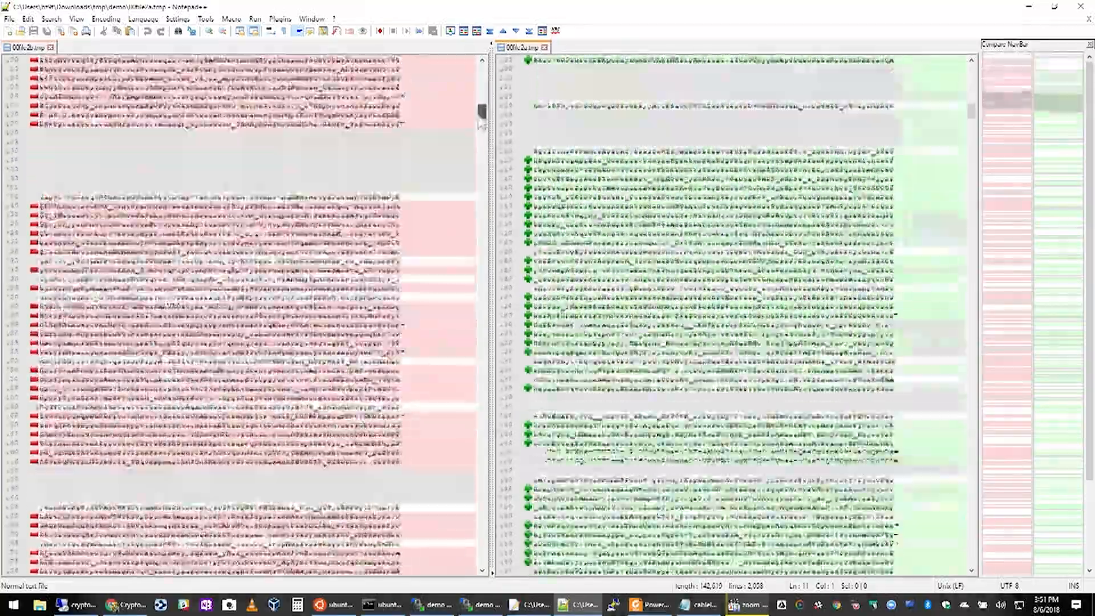
{"action": "scroll", "scroll_direction": "down", "scroll_amount": 3}
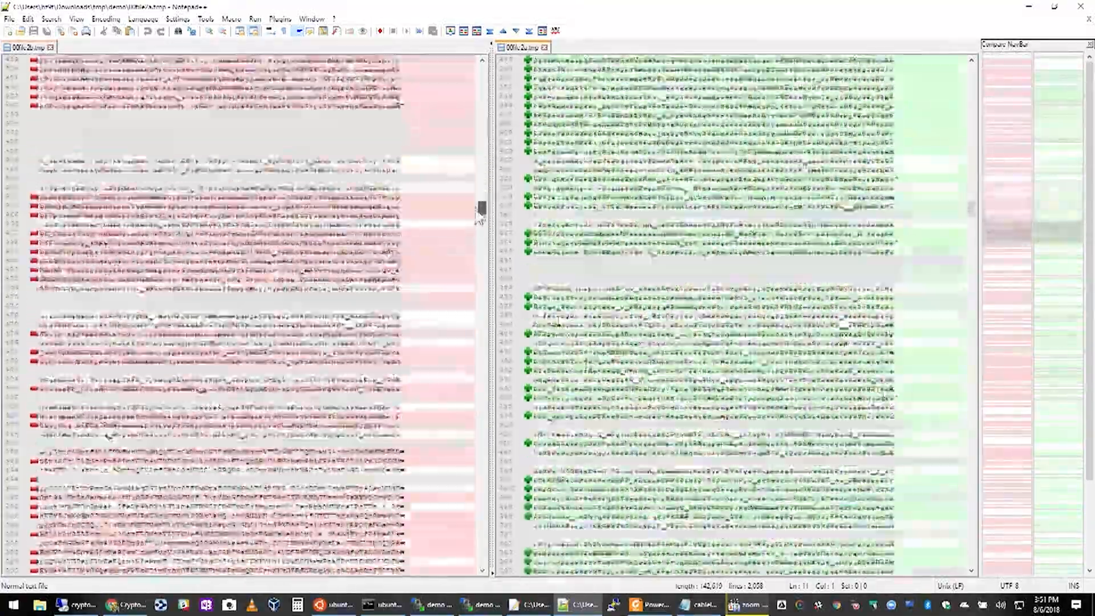
{"action": "scroll", "scroll_direction": "down", "scroll_amount": 3}
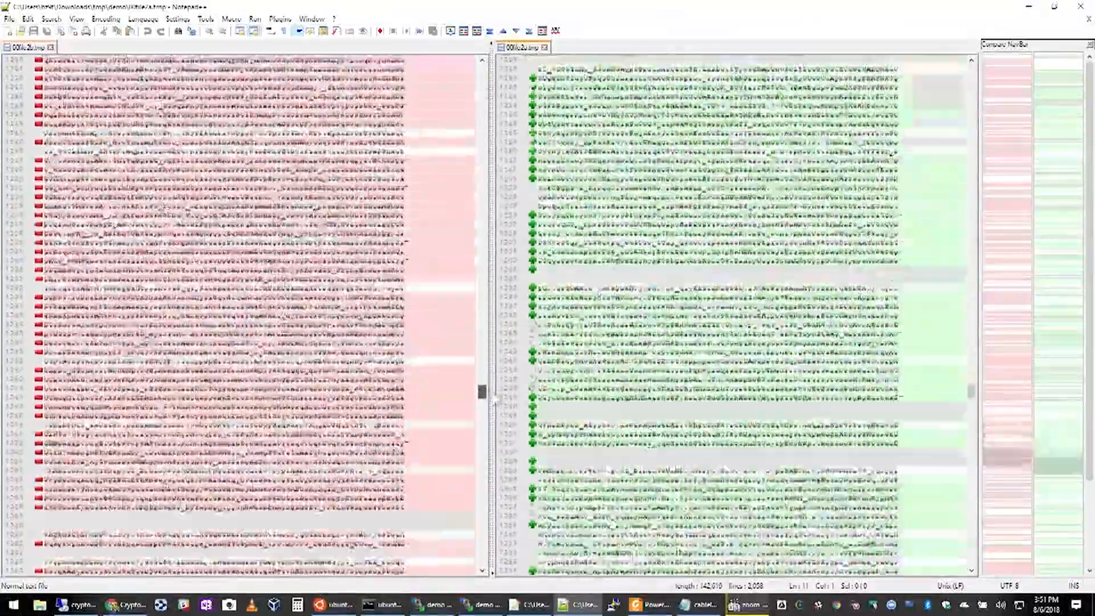
{"action": "scroll", "scroll_direction": "down", "scroll_amount": 3}
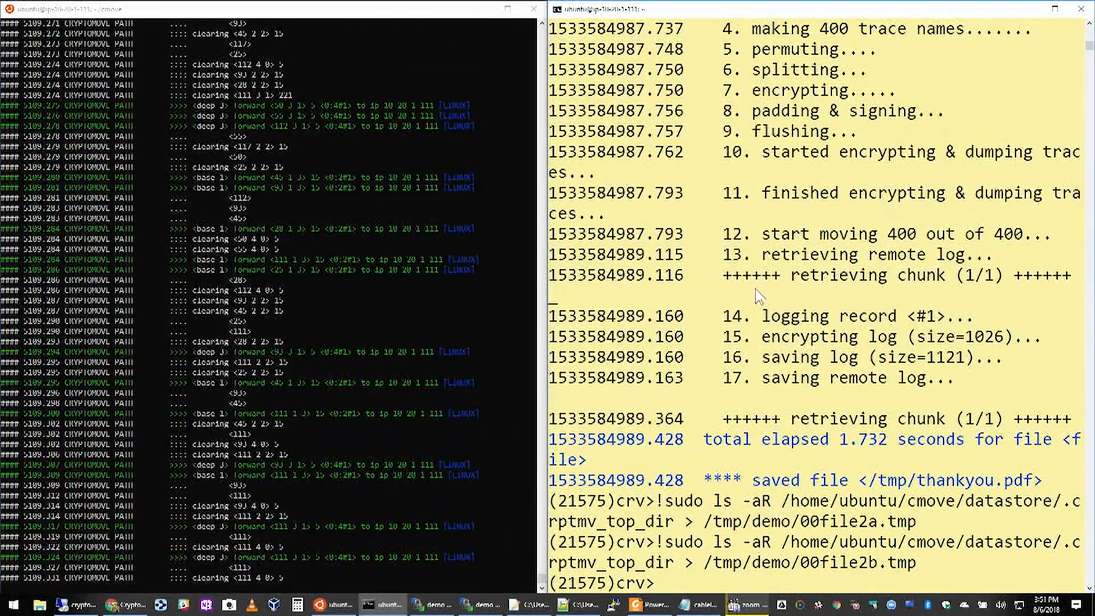
- Restore the file to /tmp/demo/CableLabs.pdf with get -r, then open it from WinSCP
{"action": "type", "text": "get"}
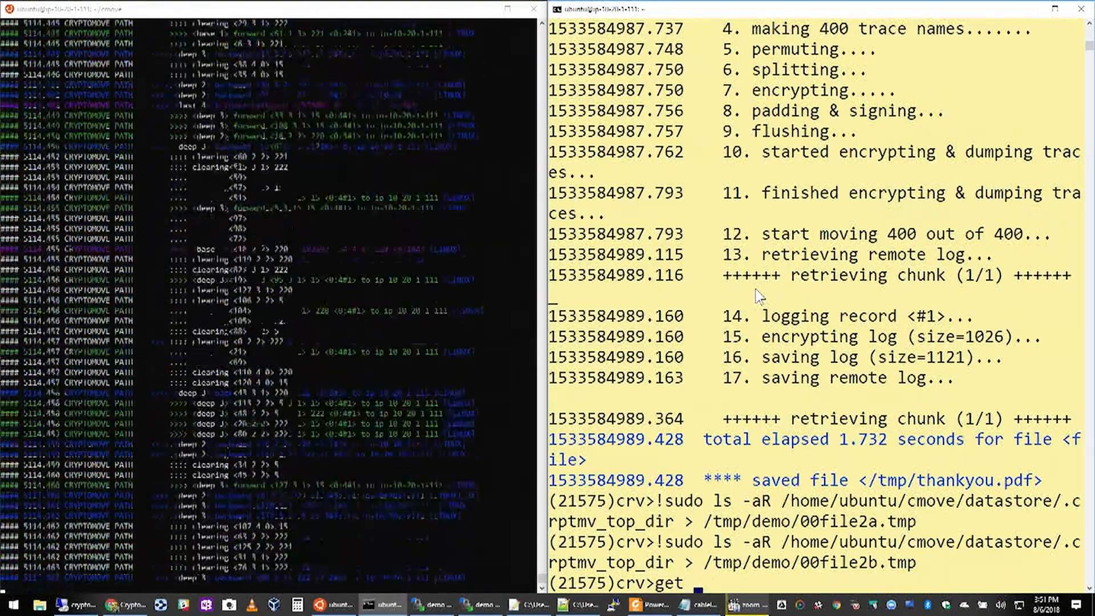
{"action": "type", "text": "-r file /t,p"}
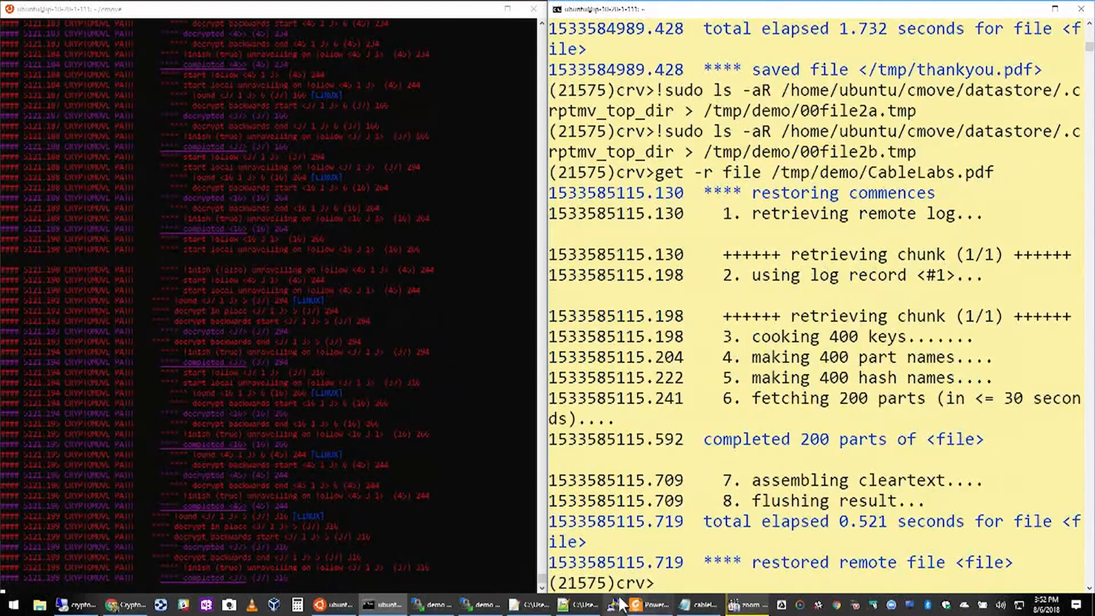
{"action": "left_click", "coordinate": [479, 605]}
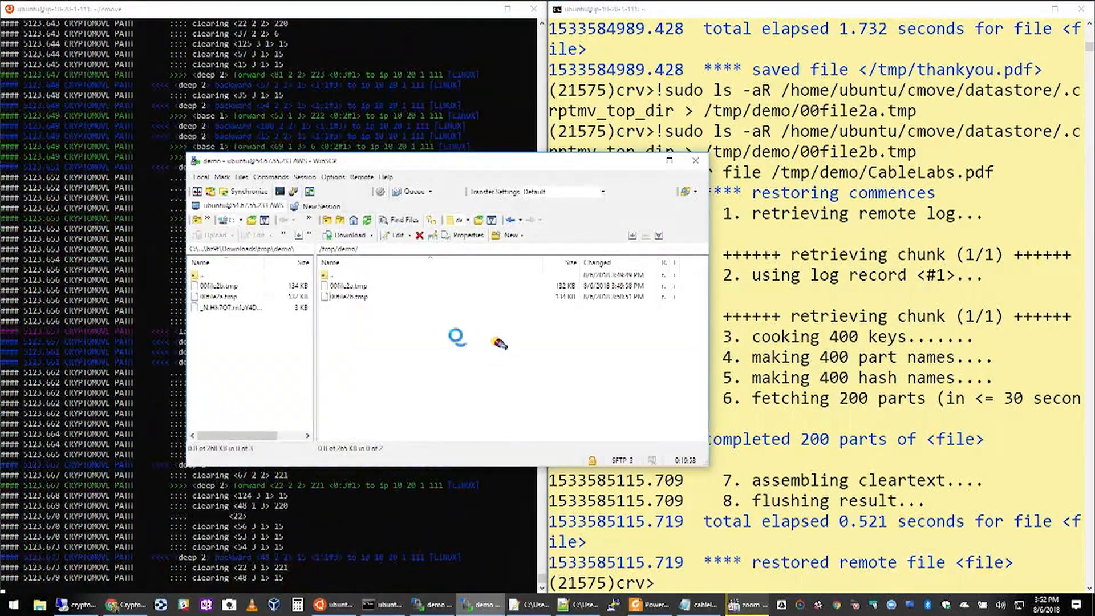
{"action": "right_click", "coordinate": [357, 307]}
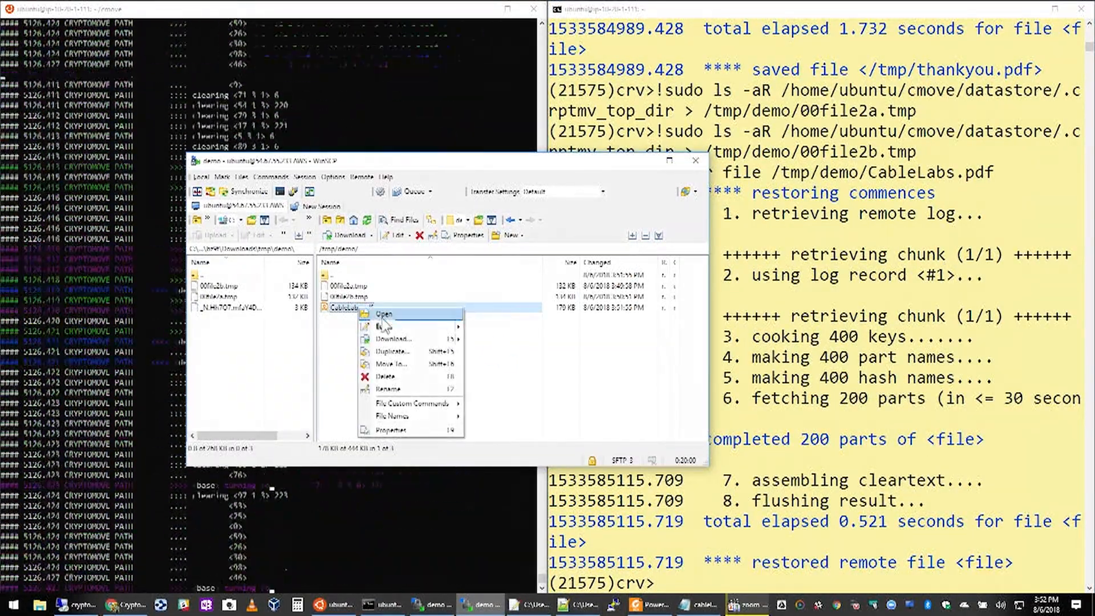
{"action": "left_click", "coordinate": [385, 313]}
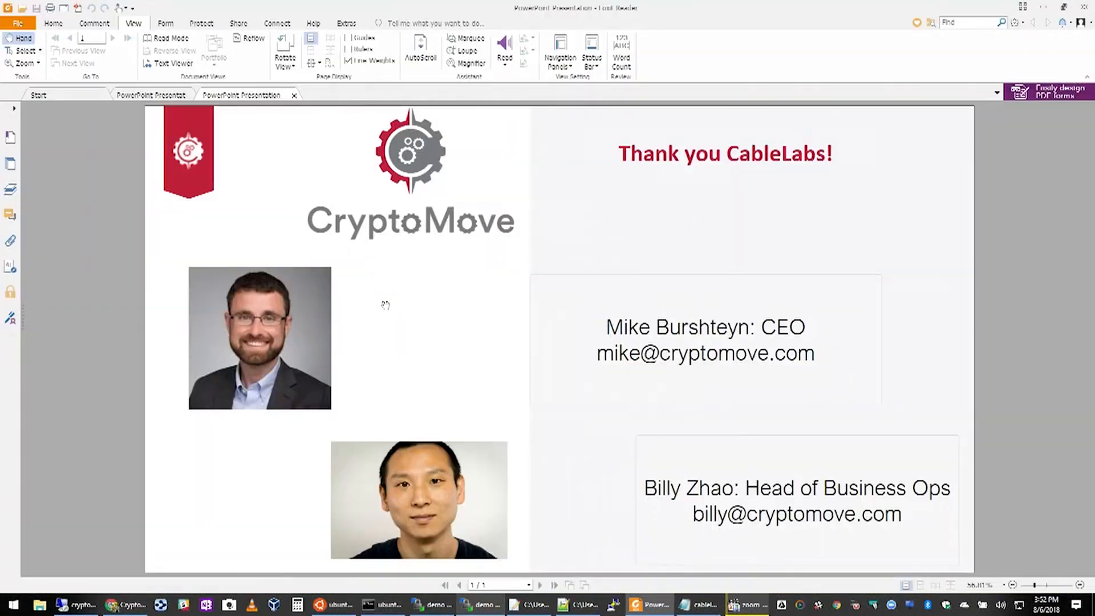
{"action": "mouse_move", "coordinate": [416, 206]}
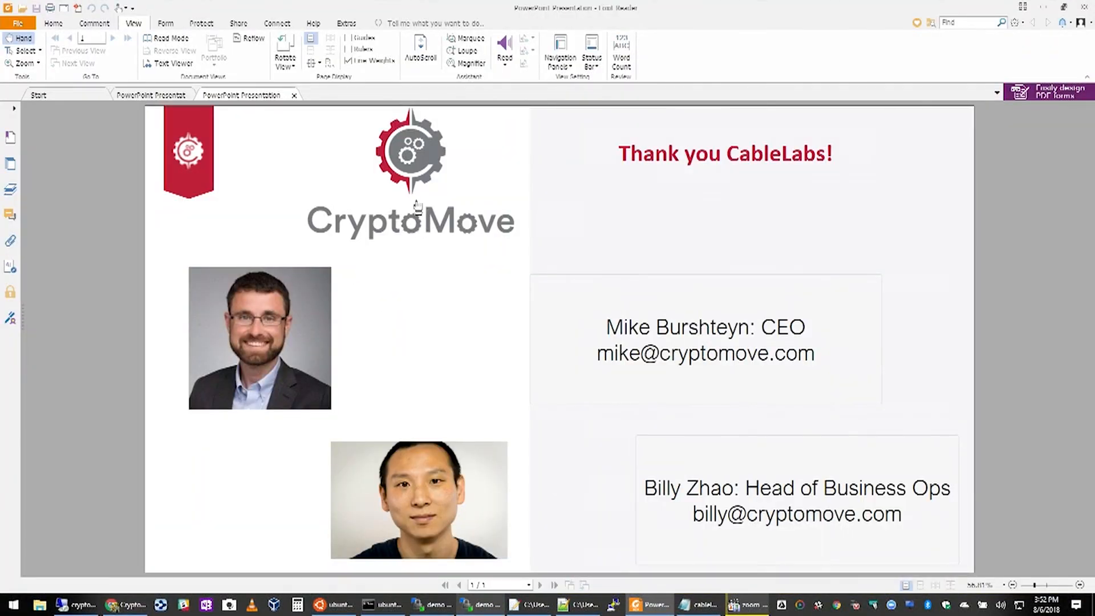